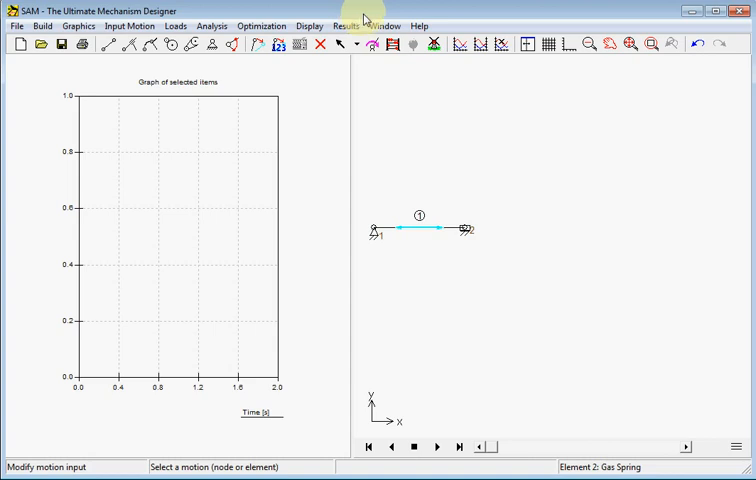
mouse_move(524, 188)
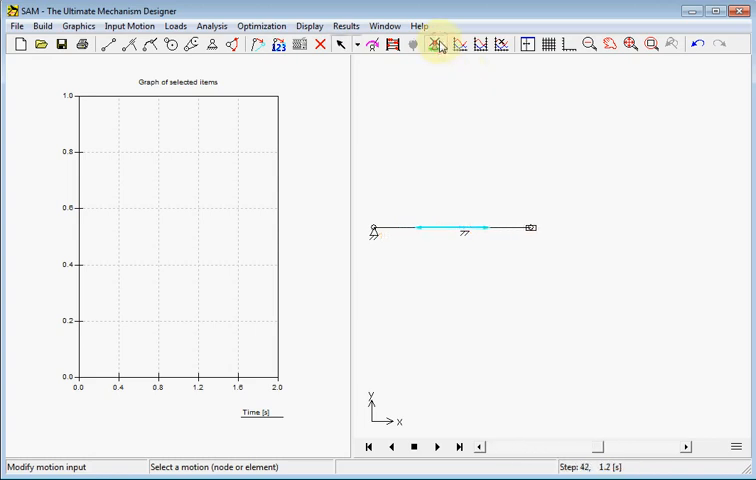
- Rewind the linear motor animation to step 0 and advance it one step
click(368, 448)
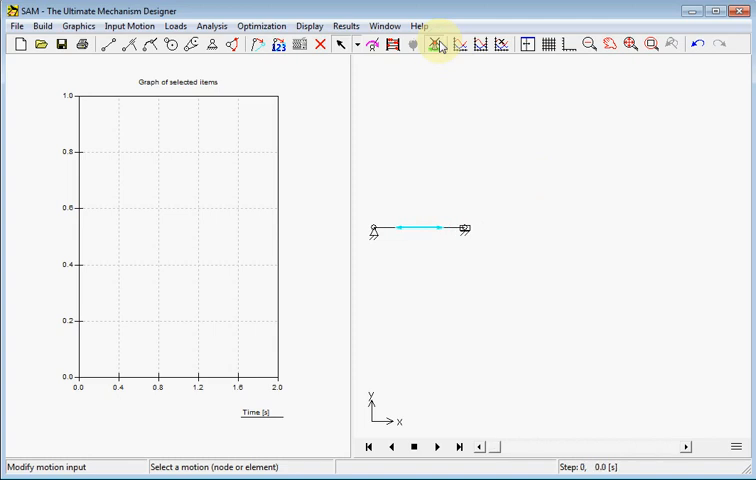
click(42, 24)
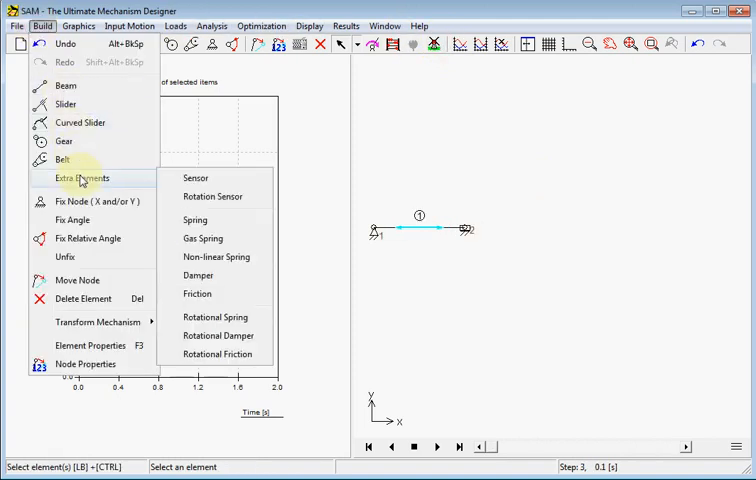
mouse_move(204, 238)
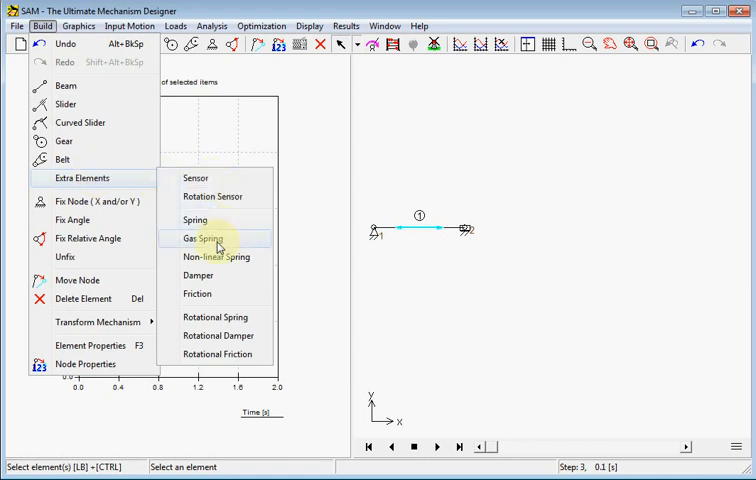
- Place a gas spring between the slider node and a new fixed node, then replay the motion from step 0
click(196, 238)
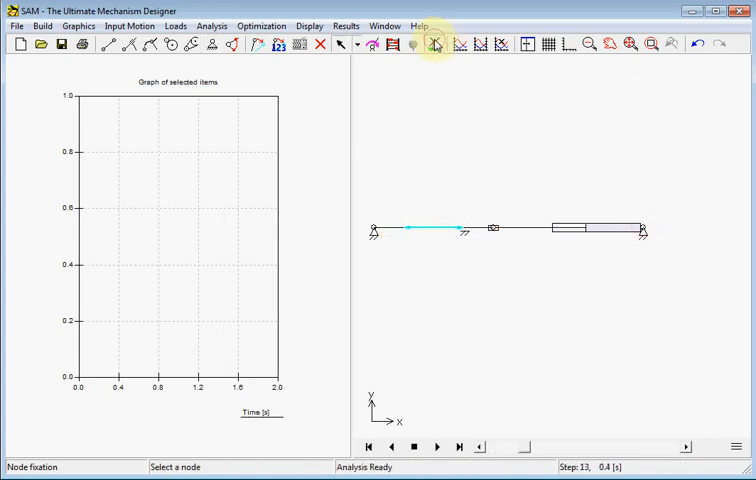
click(458, 448)
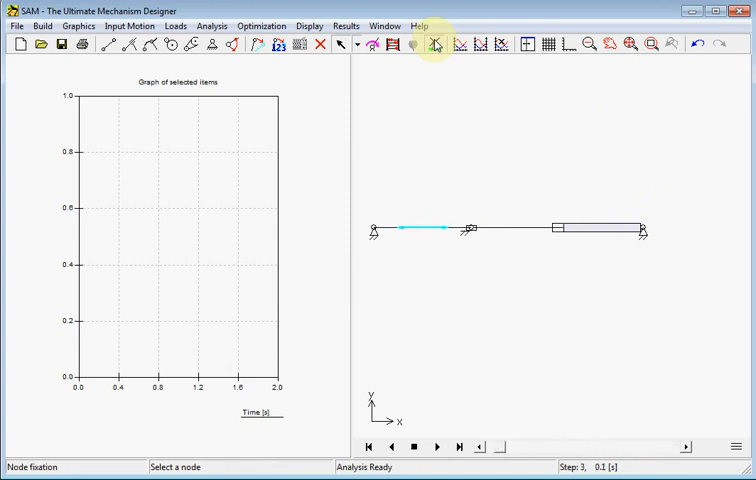
click(460, 448)
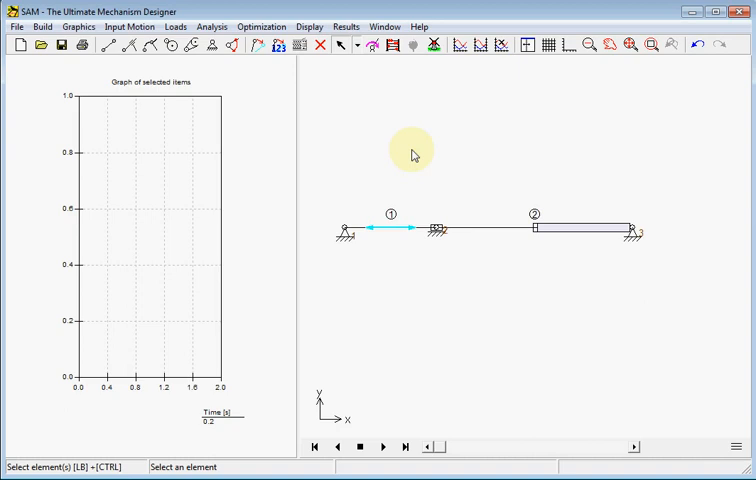
mouse_move(344, 98)
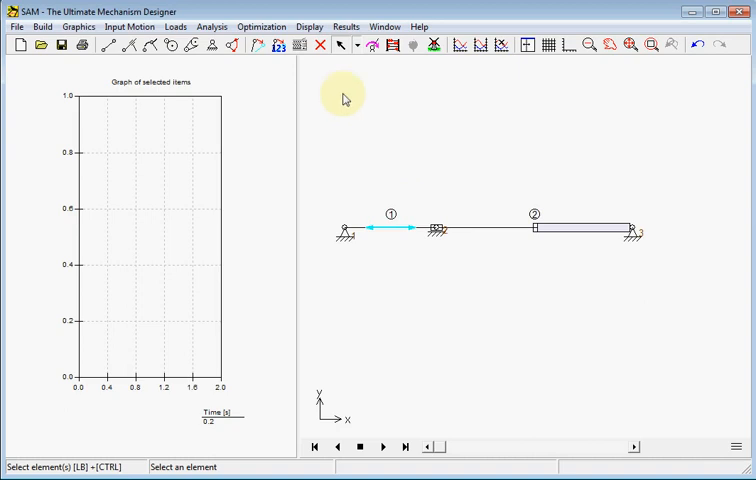
mouse_move(390, 74)
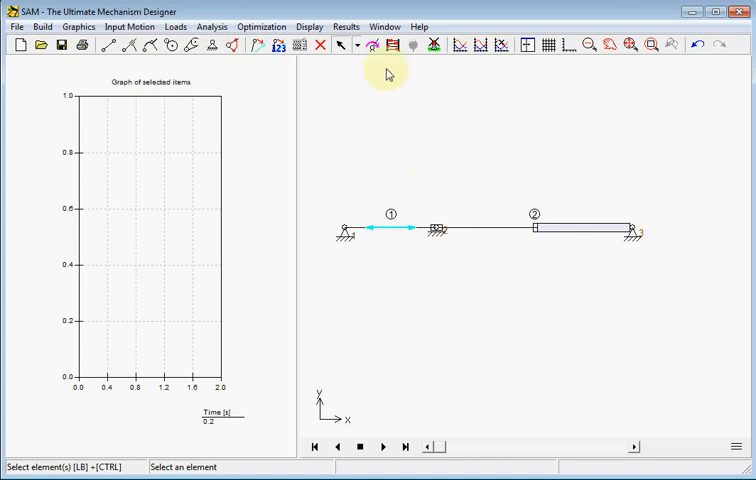
- Enable node 1's horizontal force Fx in Graph selection and rerun the analysis to graph it over time
click(460, 44)
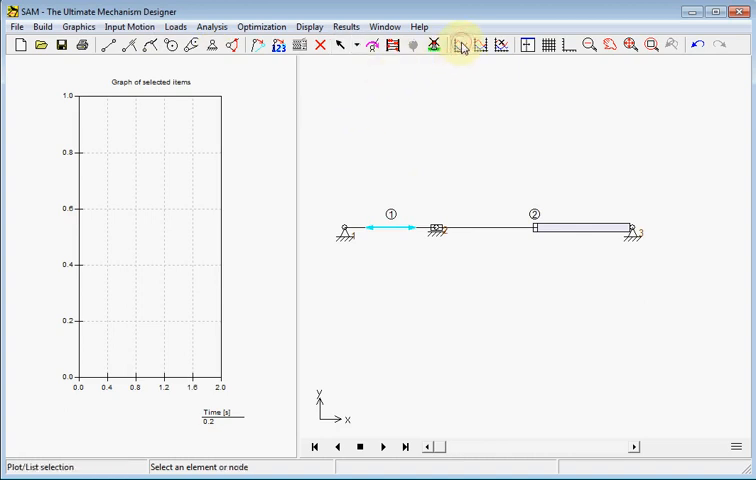
mouse_move(344, 222)
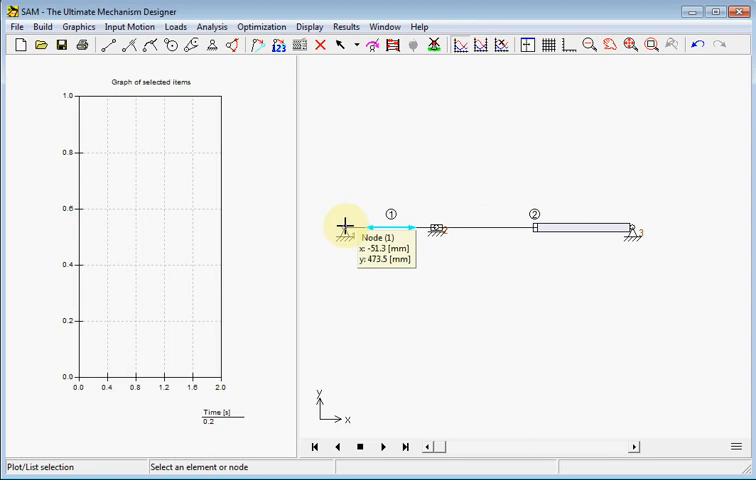
double_click(344, 228)
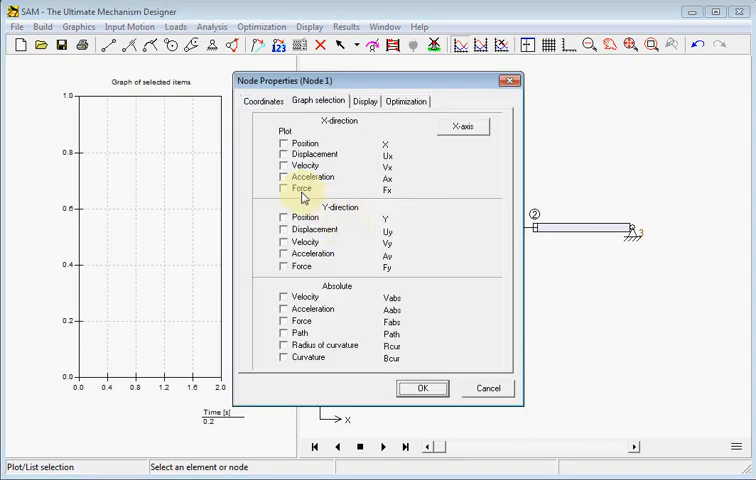
click(284, 188)
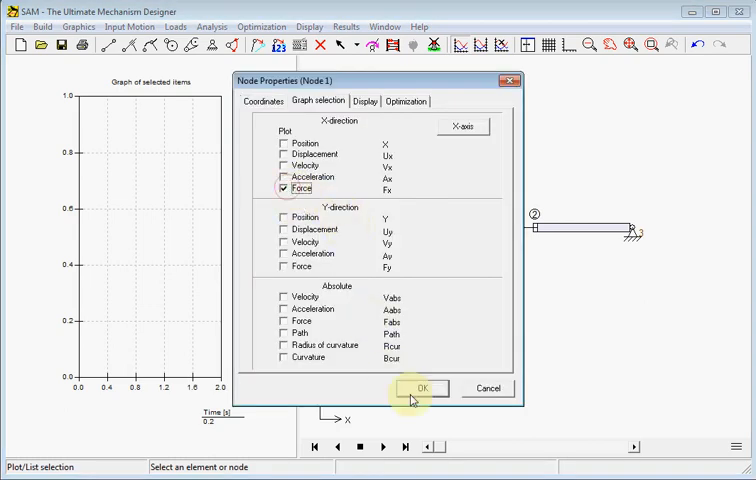
click(420, 388)
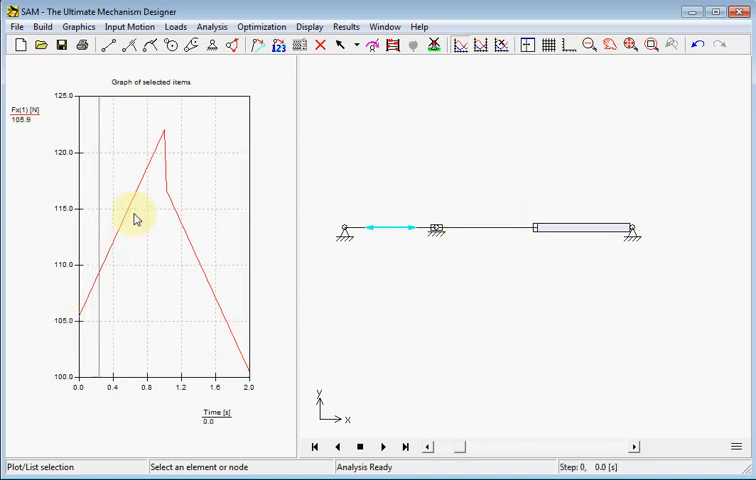
click(464, 44)
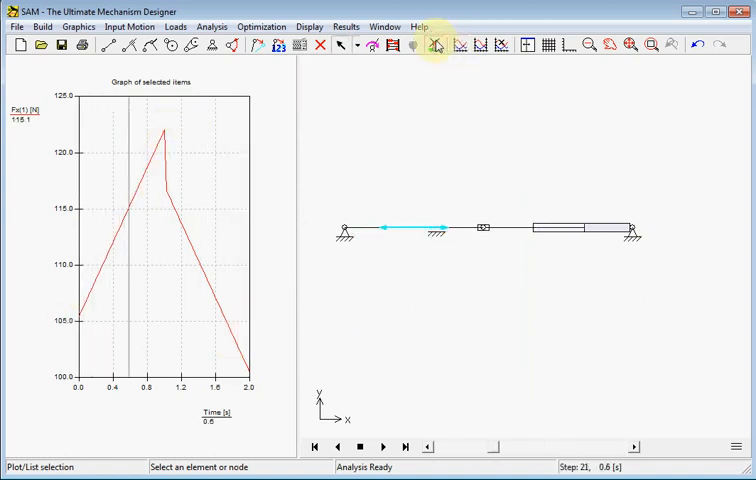
click(404, 448)
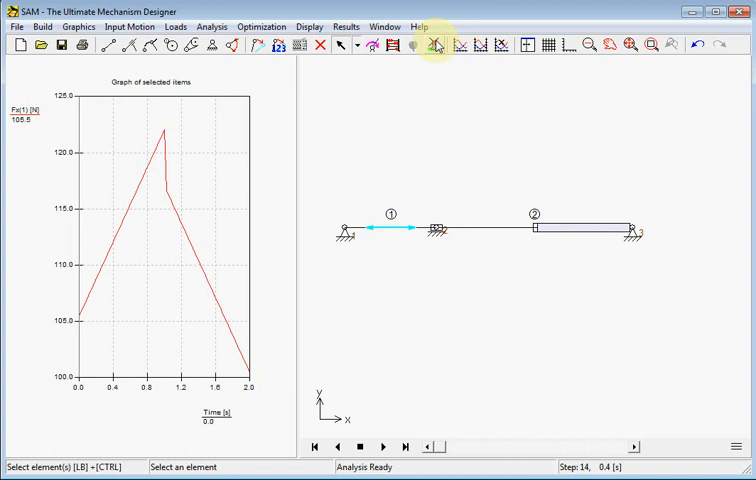
mouse_move(448, 112)
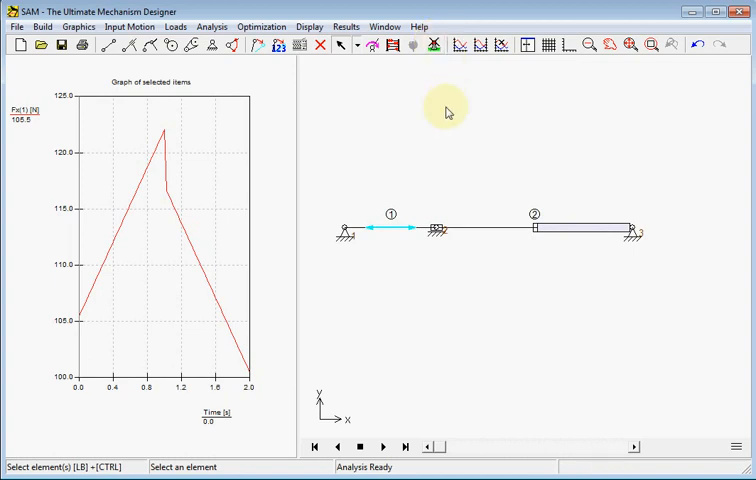
- Define node 2's X position as the graph's horizontal axis via Results > X-axis Select
click(344, 26)
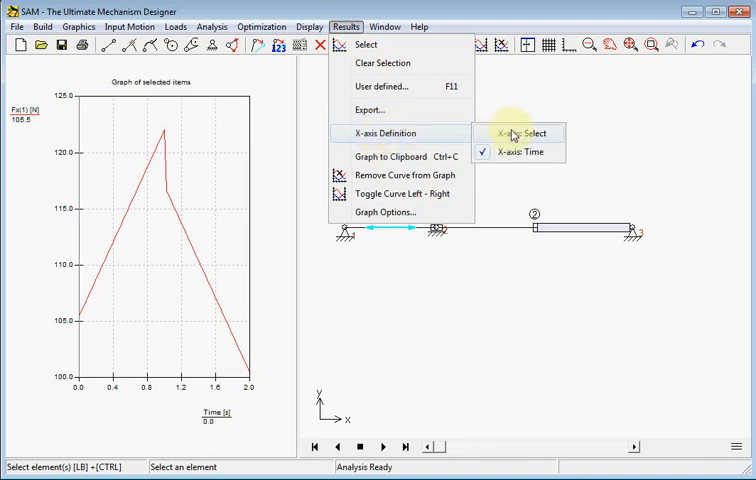
click(512, 132)
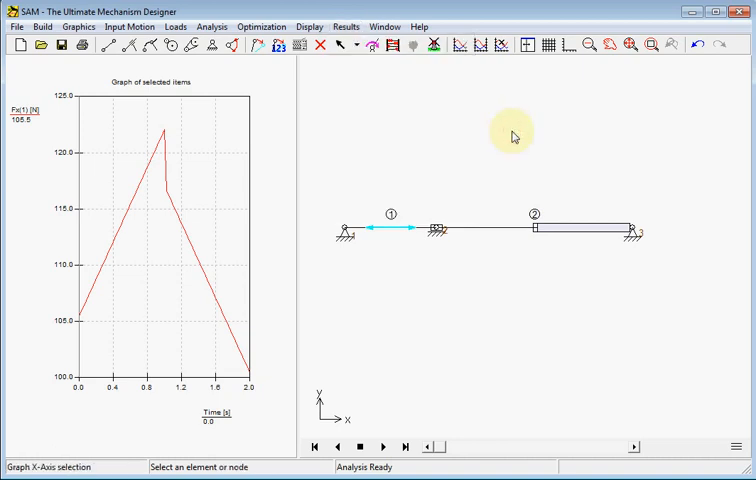
mouse_move(432, 228)
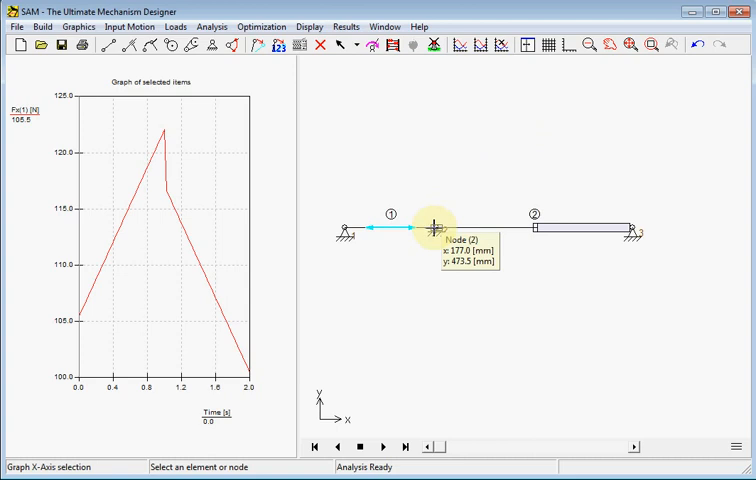
double_click(432, 228)
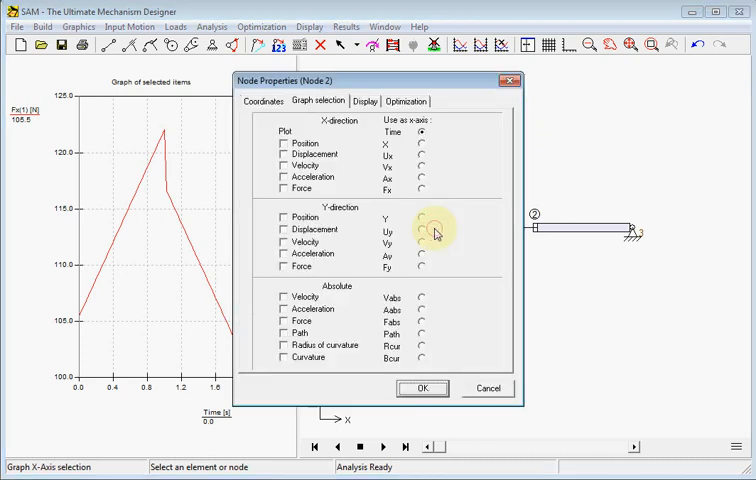
mouse_move(426, 196)
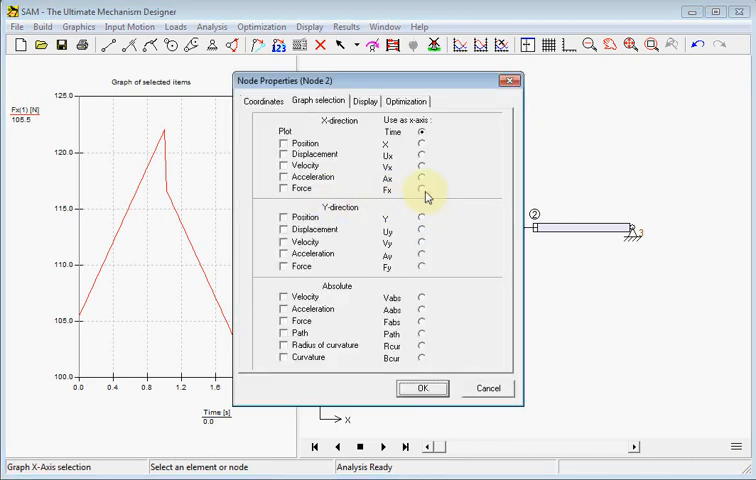
click(428, 188)
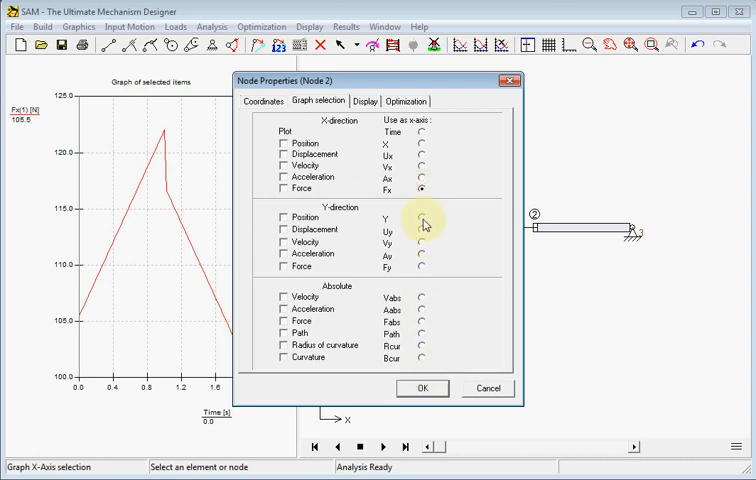
click(432, 144)
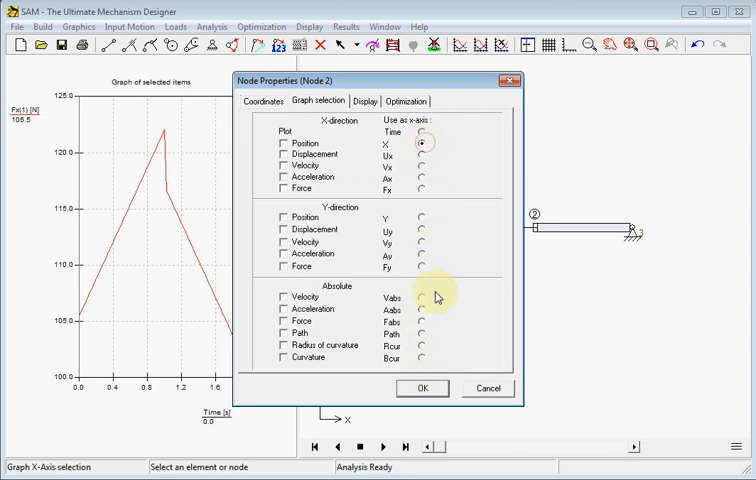
click(420, 388)
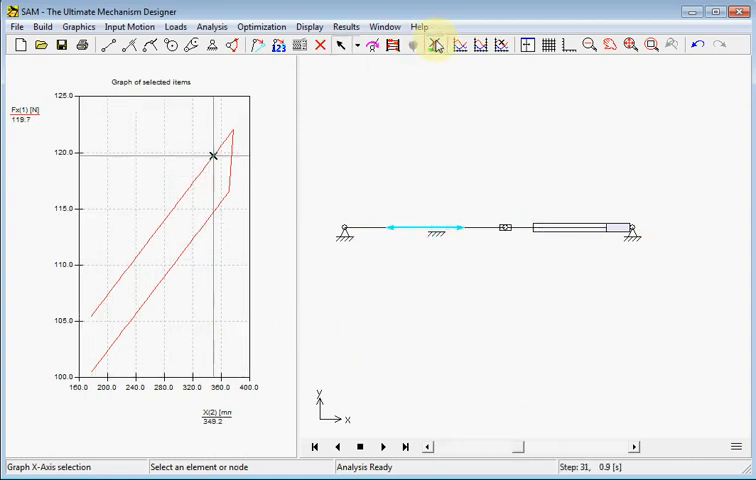
click(404, 448)
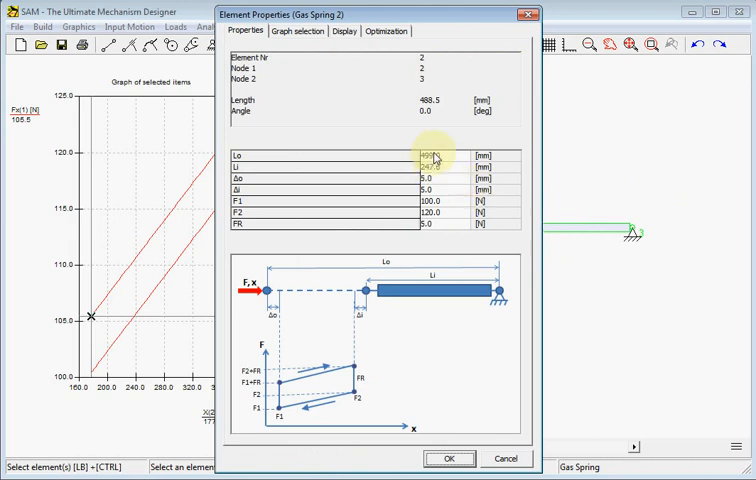
- Edit the gas spring's F1 and F2 force values in its Properties
click(440, 168)
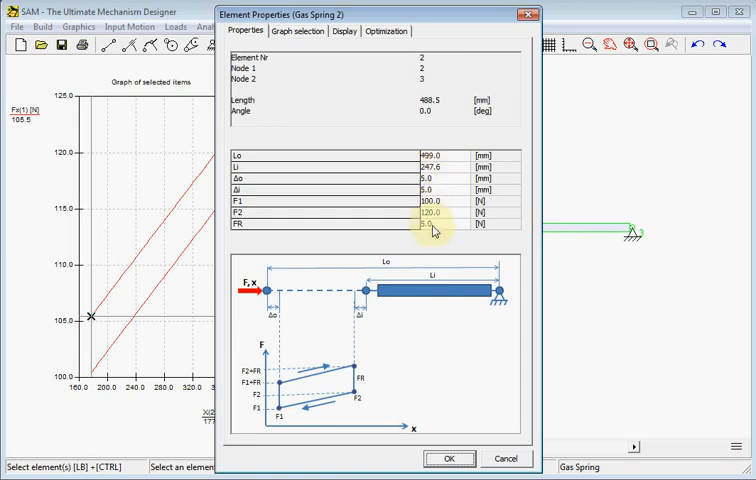
click(432, 224)
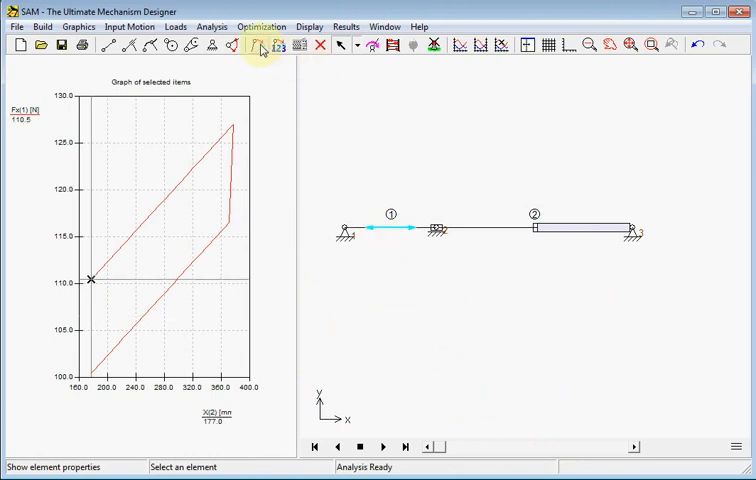
click(258, 44)
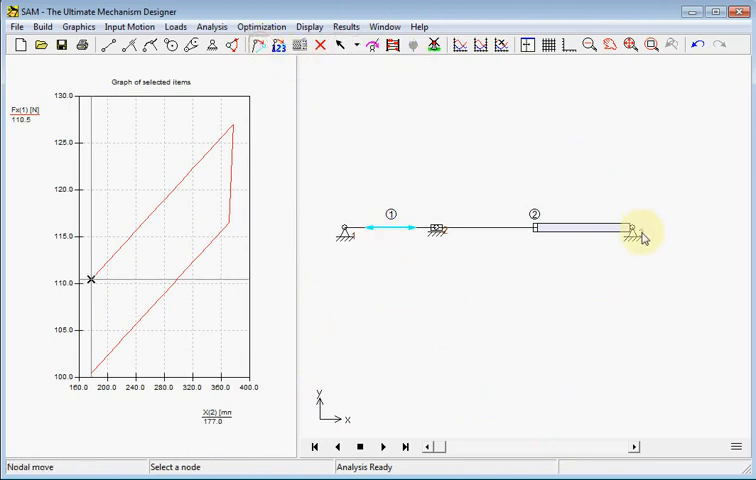
drag(640, 230, 616, 218)
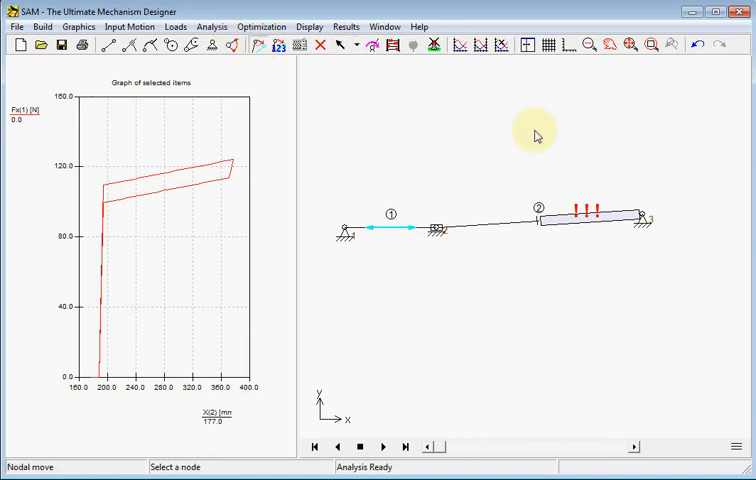
drag(644, 218, 592, 226)
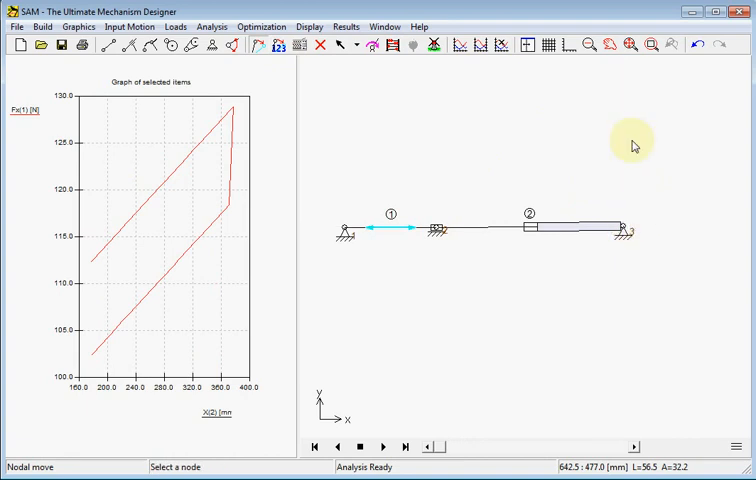
mouse_move(632, 146)
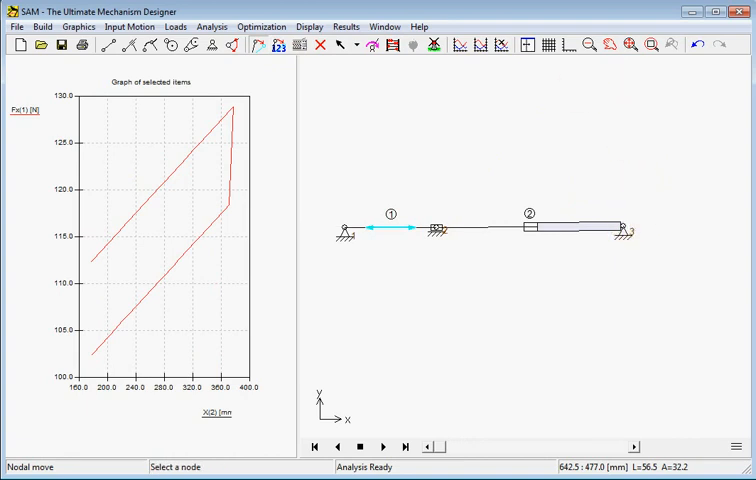